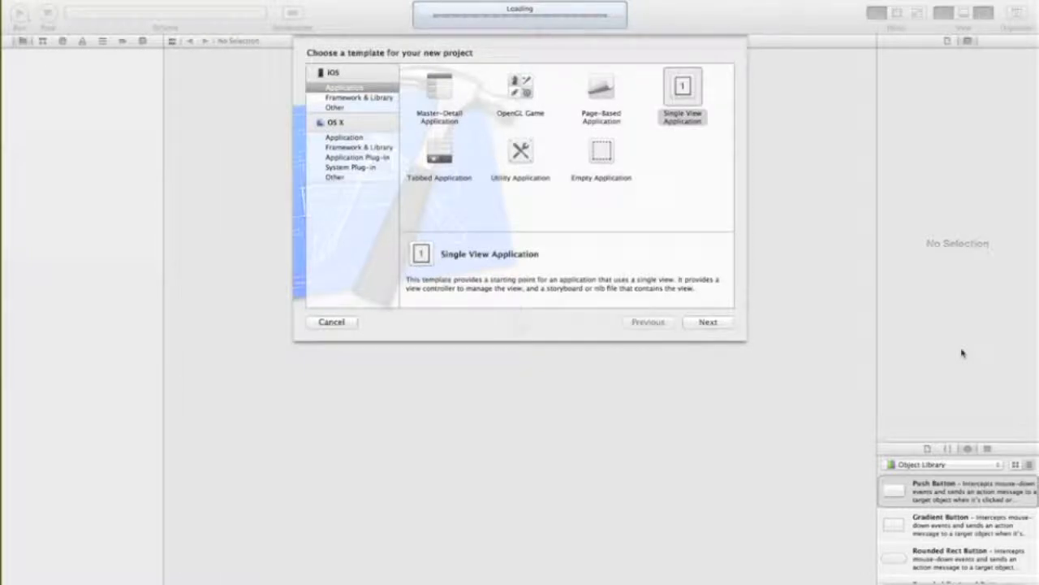
mouse_move(772, 294)
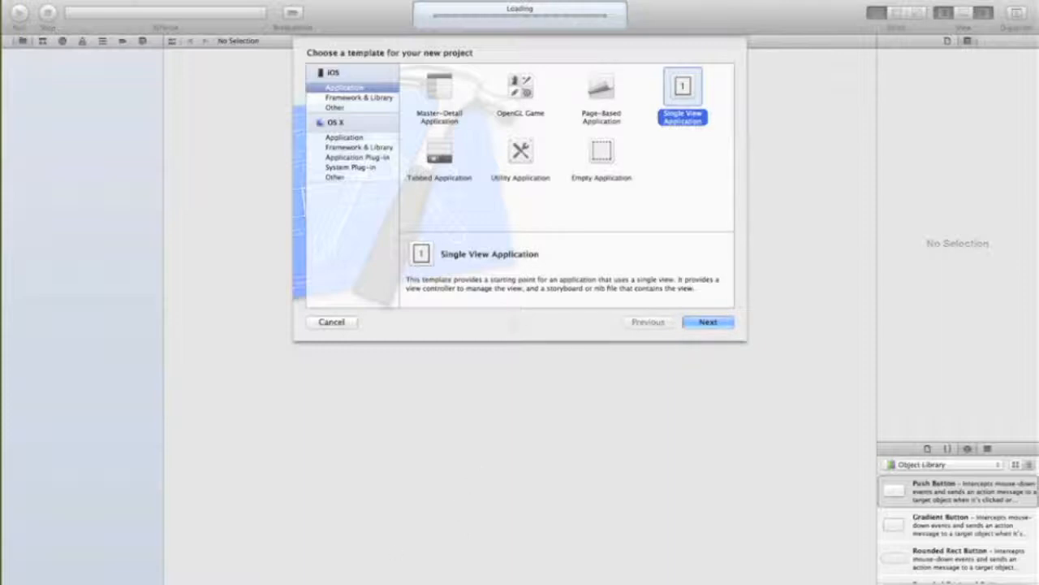
- Launch and then close the iPhone Simulator before starting the new project
right_click(331, 568)
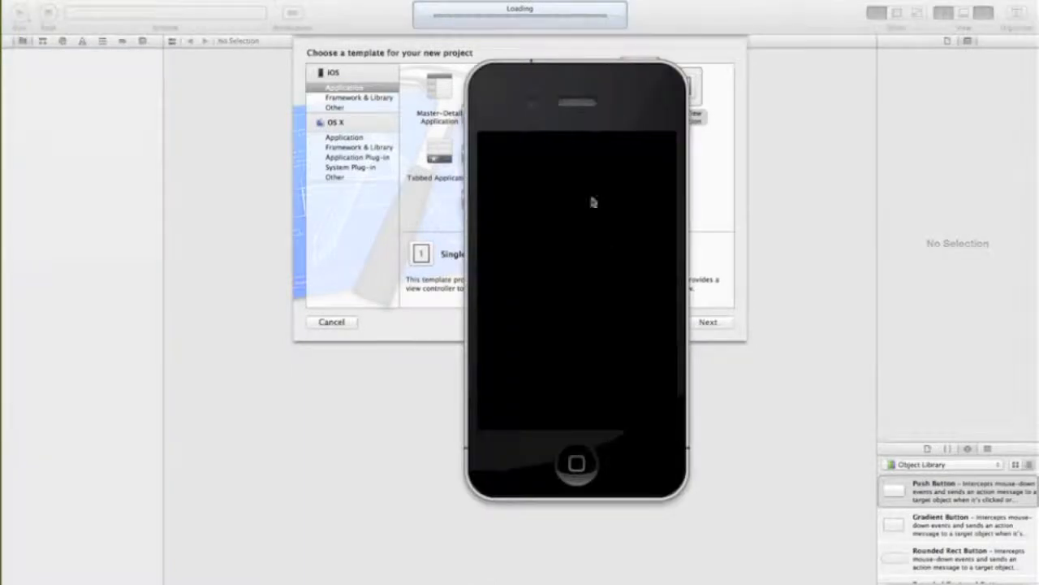
mouse_move(572, 136)
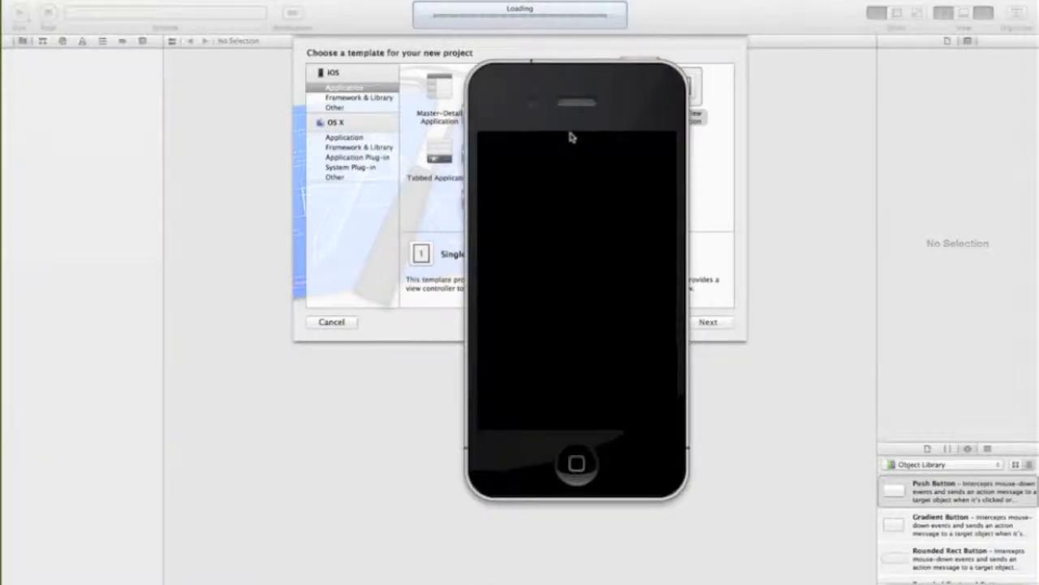
mouse_move(503, 259)
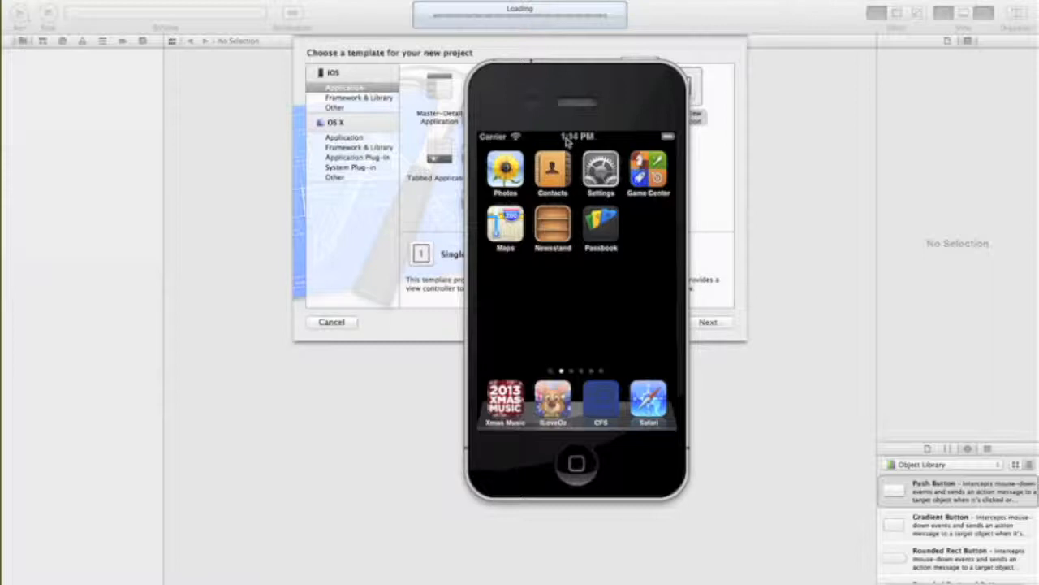
mouse_move(656, 436)
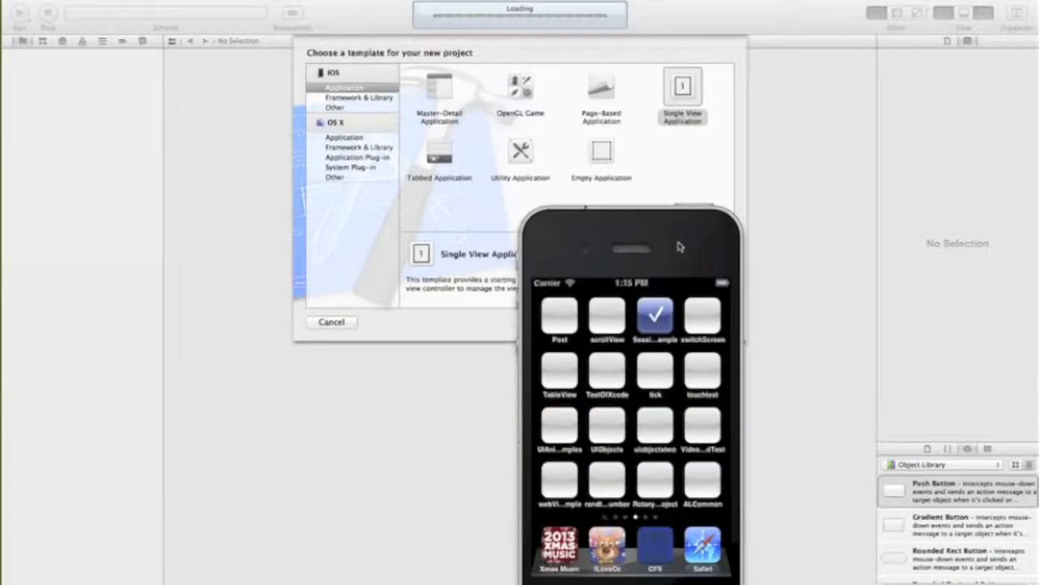
left_click(682, 98)
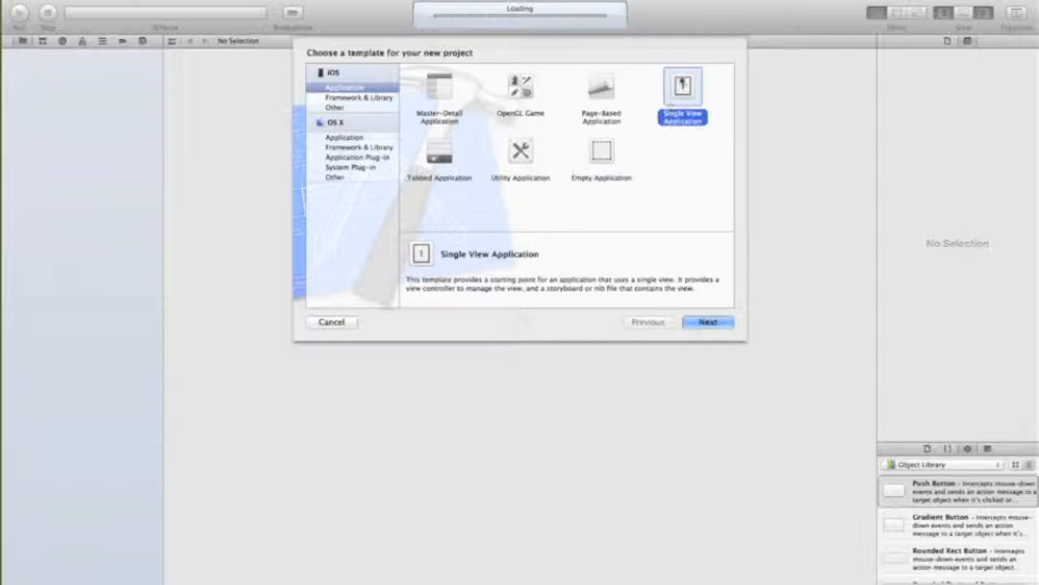
- Create the single-view project 'statusbar' saved on the Desktop
left_click(708, 322)
type("statist")
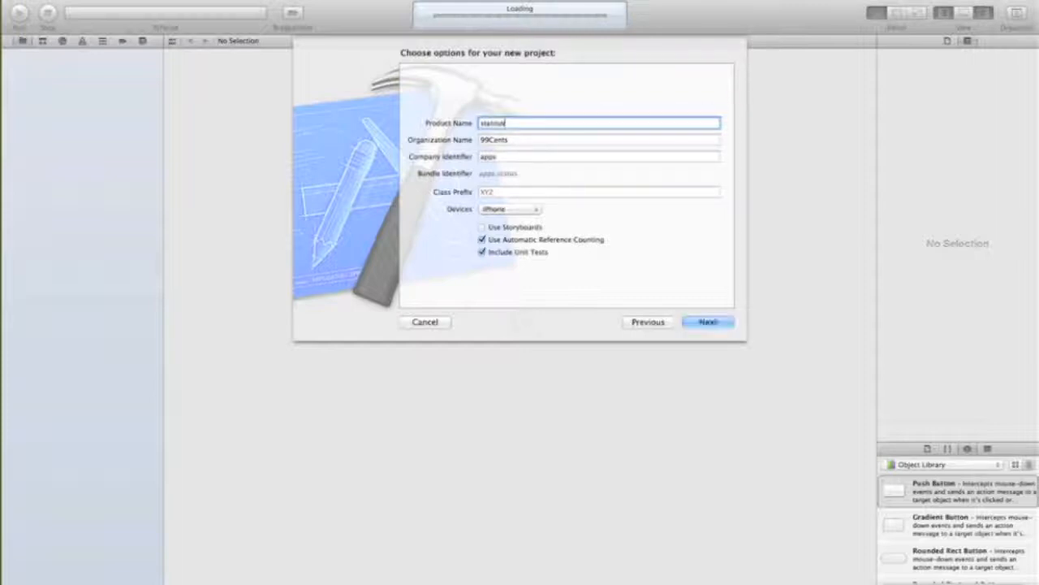
left_click(706, 321)
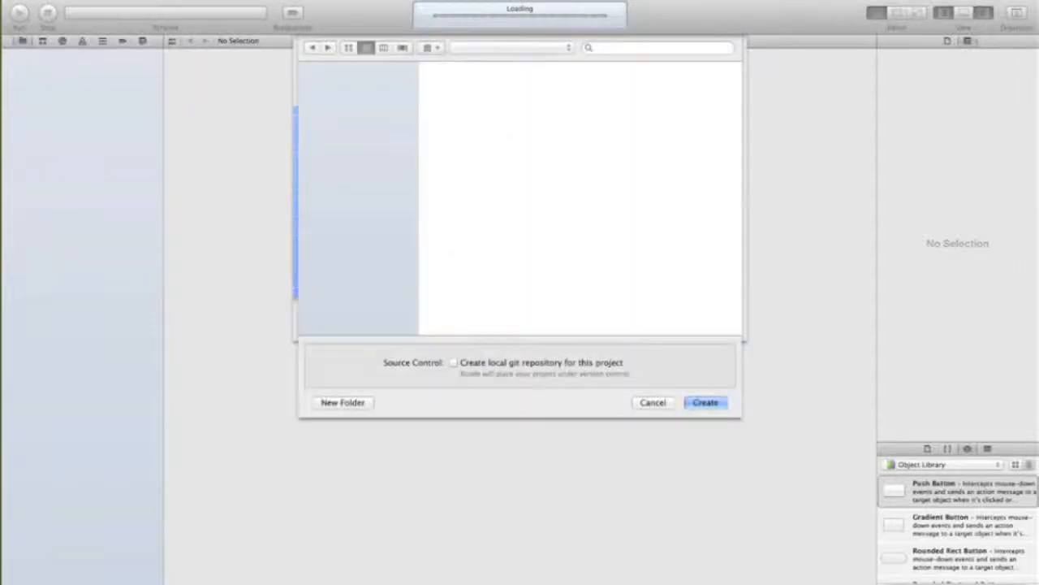
left_click(341, 126)
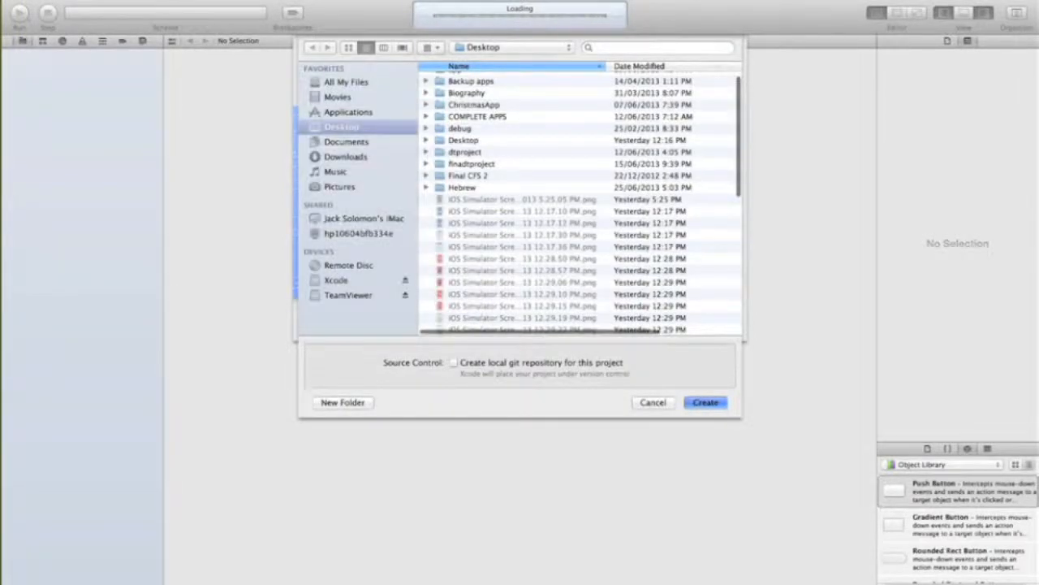
left_click(705, 402)
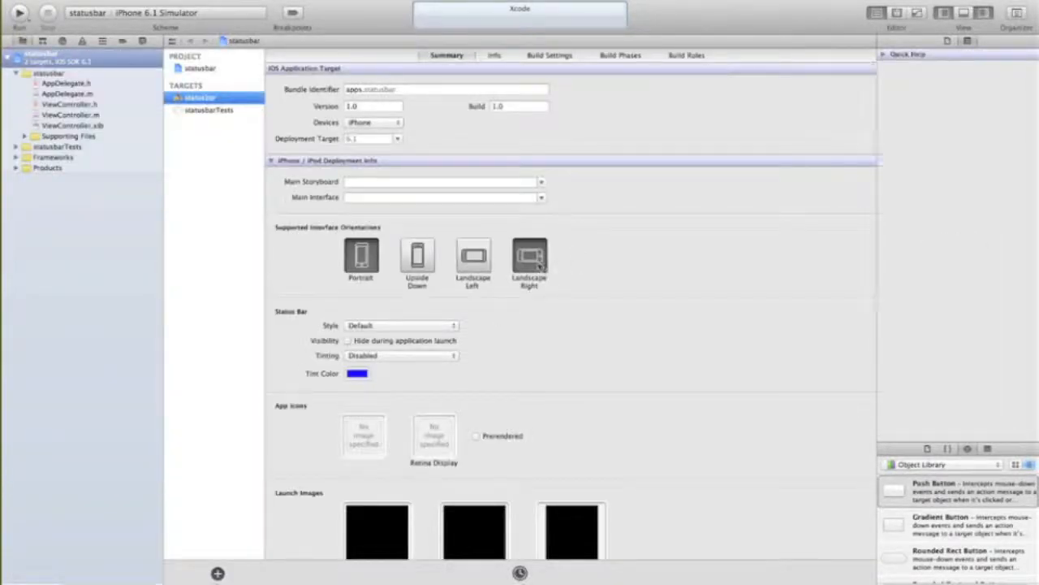
- Show the ViewController interface layout from the Project Navigator
left_click(73, 125)
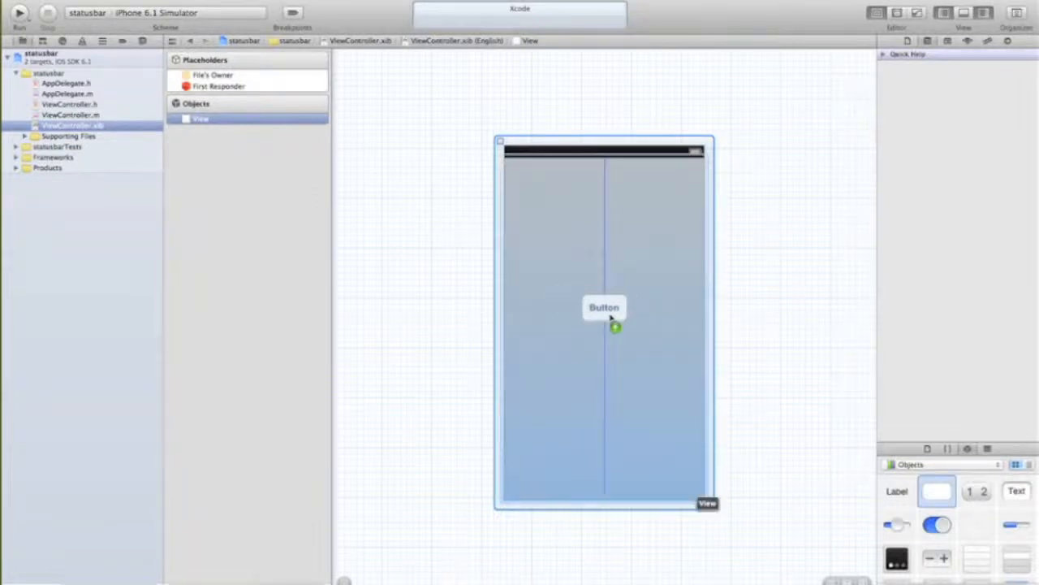
- Place the button at the view's centre and label it 'Toggle Status Bar'
left_click(604, 307)
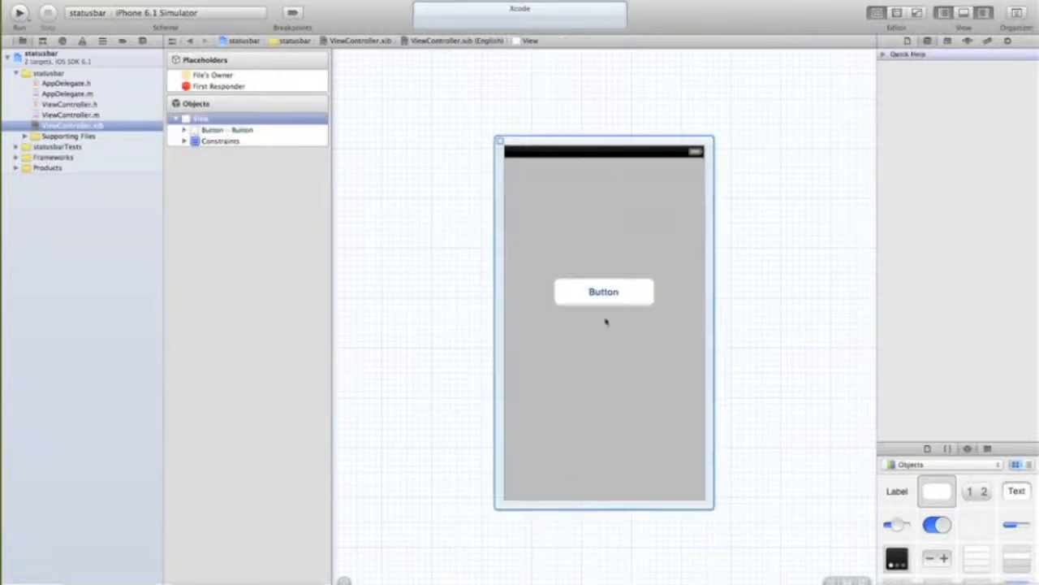
left_click(605, 292)
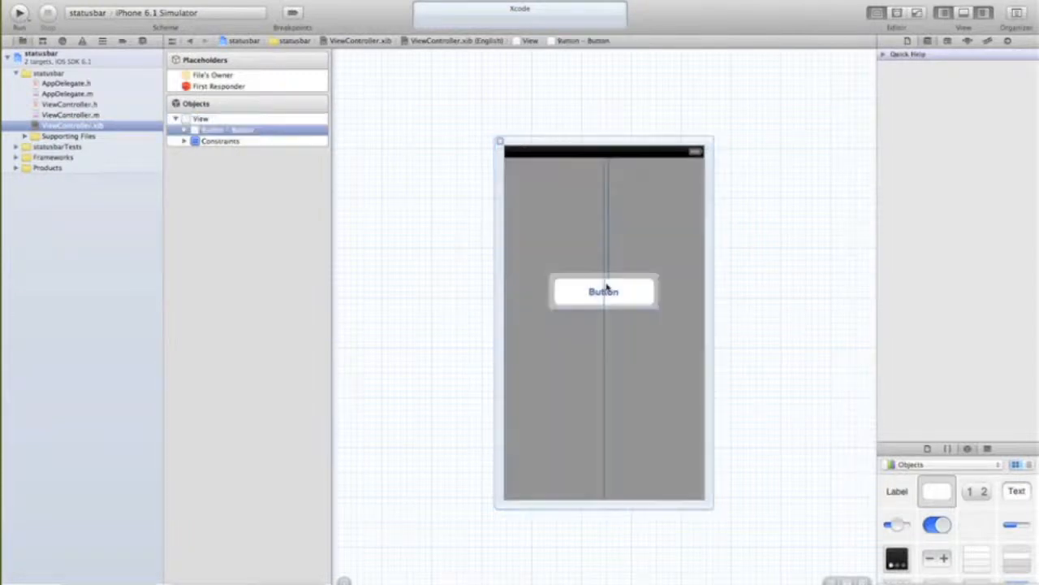
left_click(200, 119)
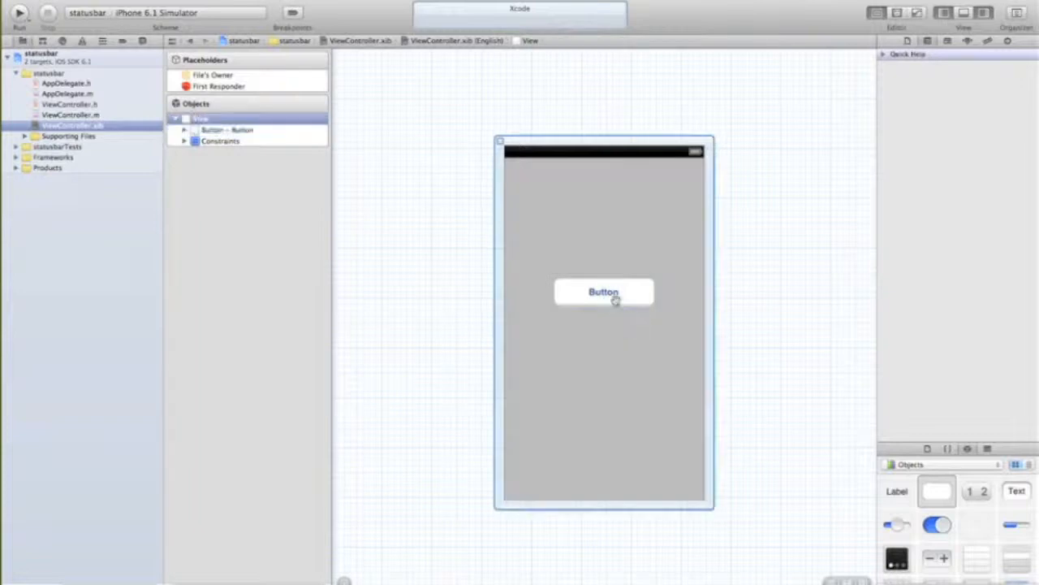
double_click(604, 292)
type("Toggle Status Bar")
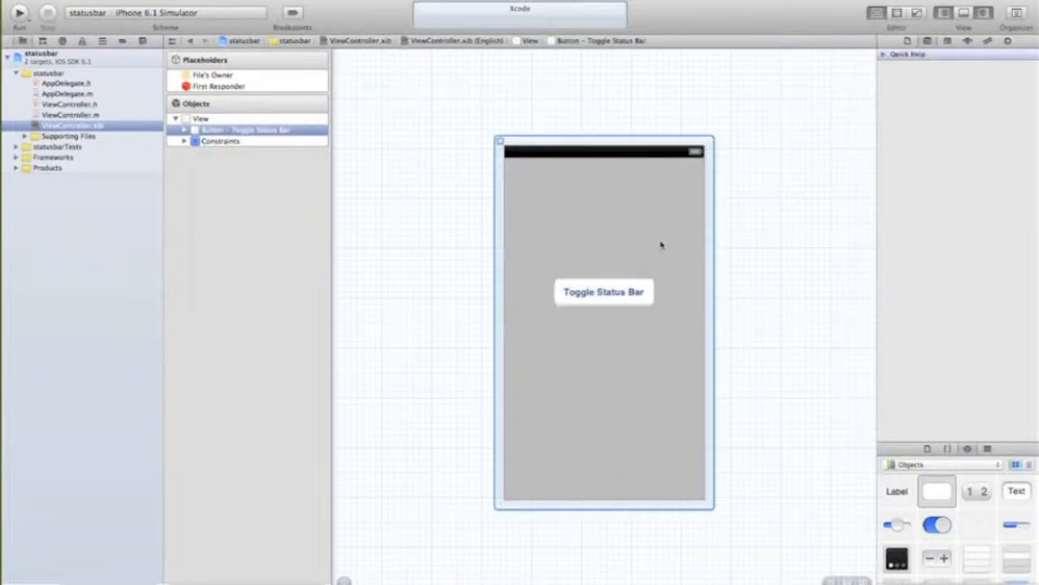
left_click(199, 119)
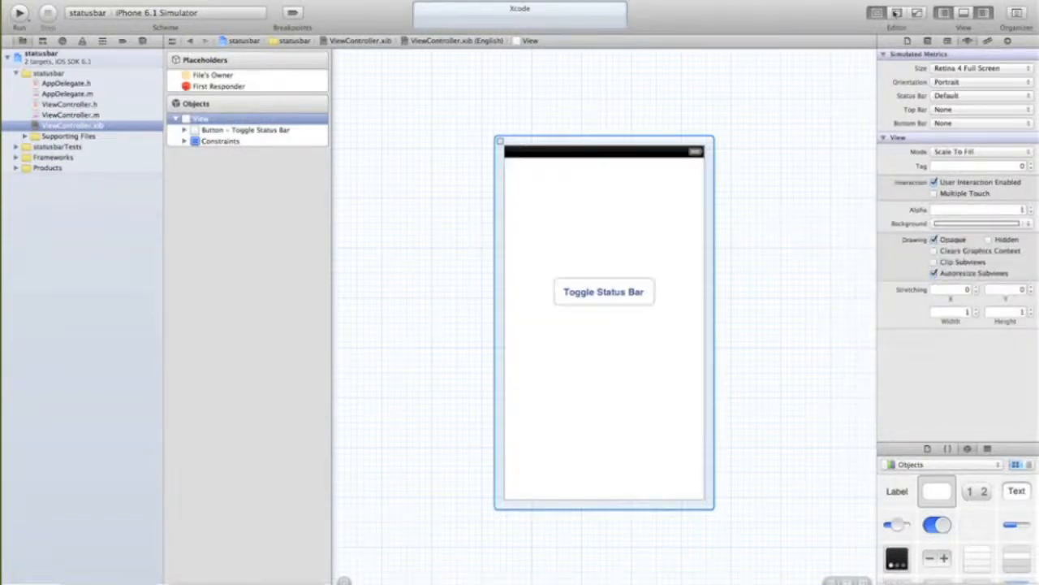
left_click(897, 13)
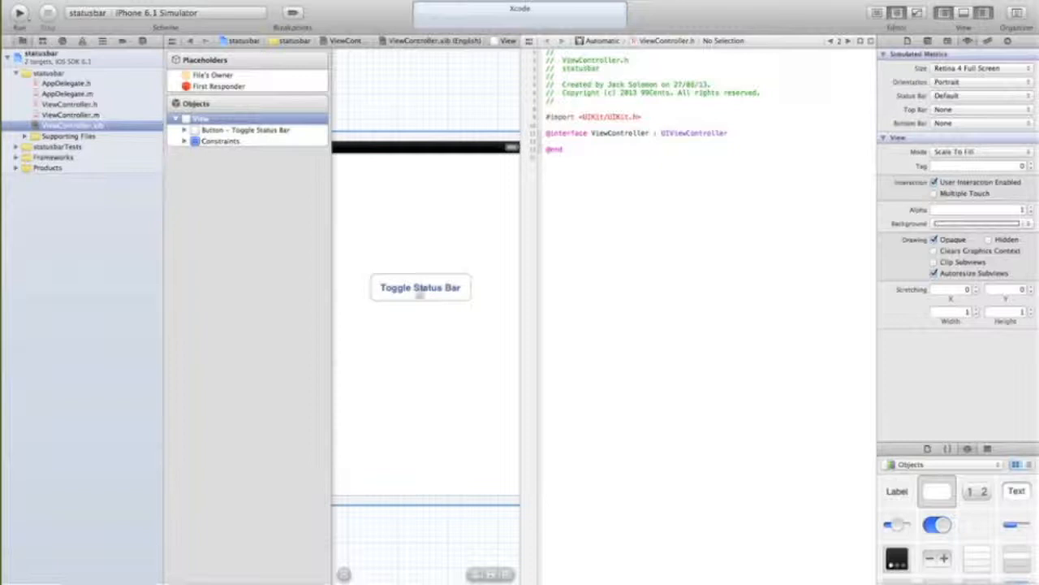
left_click(419, 286)
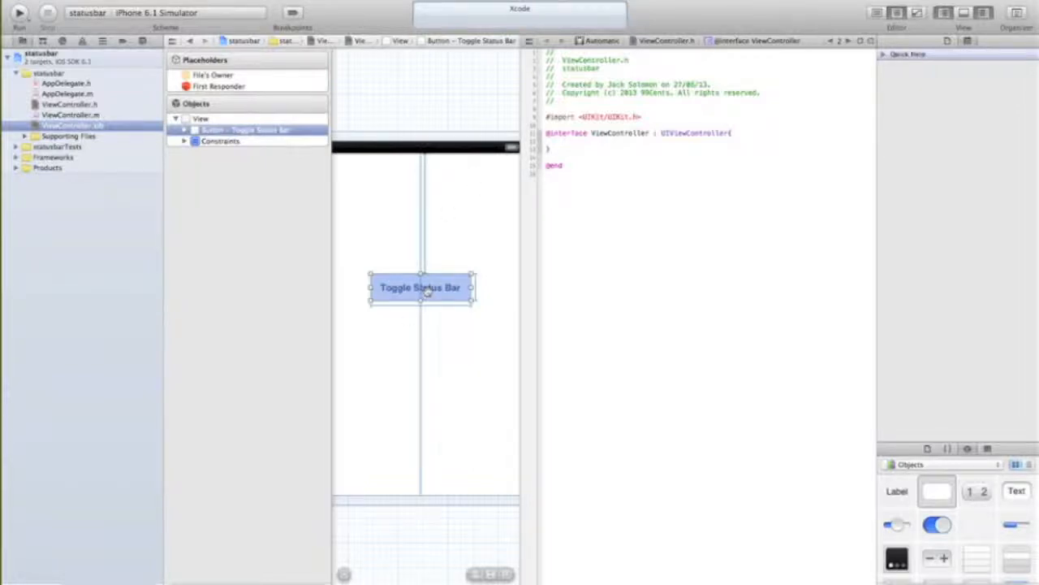
- Connect the button to ViewController.h as an Action named 'toggle'
left_click_drag(421, 288, 549, 160)
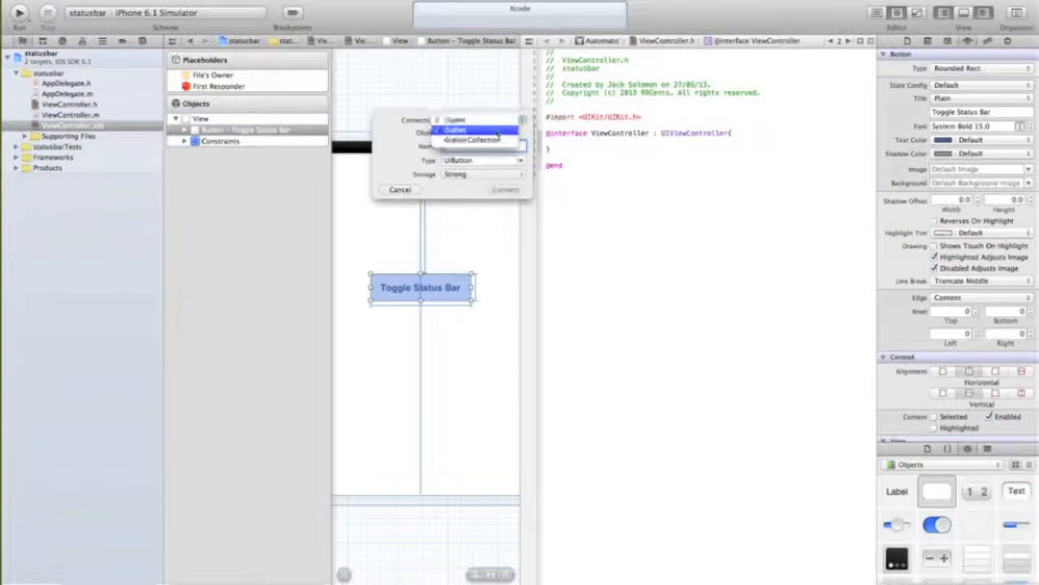
left_click(484, 113)
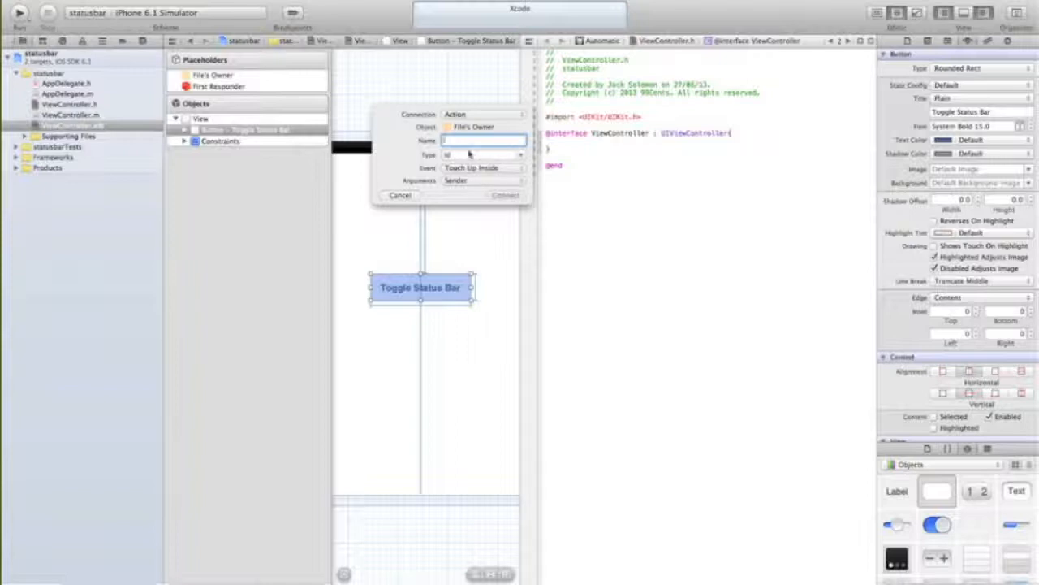
type("toggle")
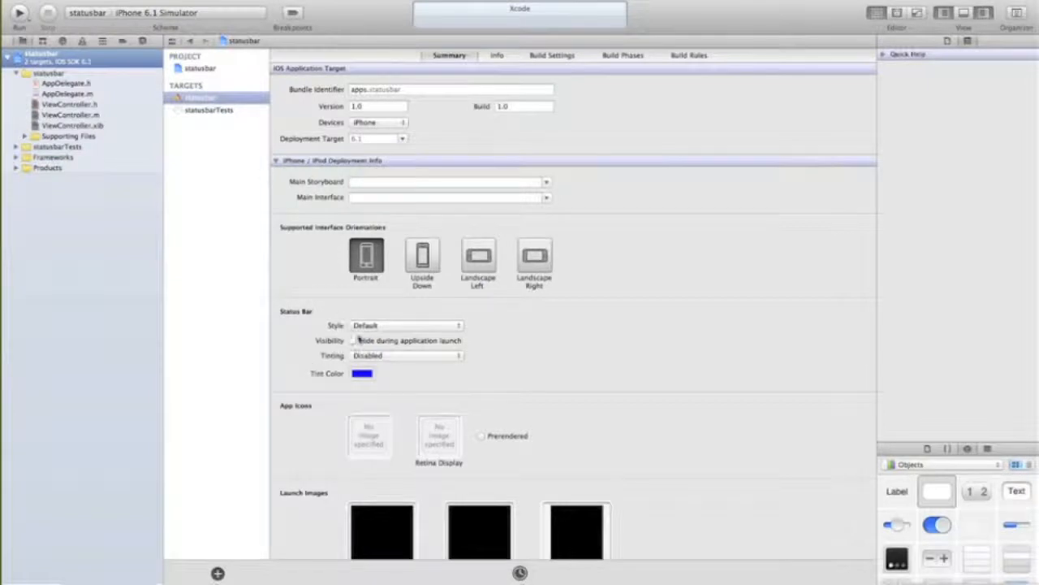
- Hide the status bar during launch and choose a simulated status bar style for the view
left_click(354, 341)
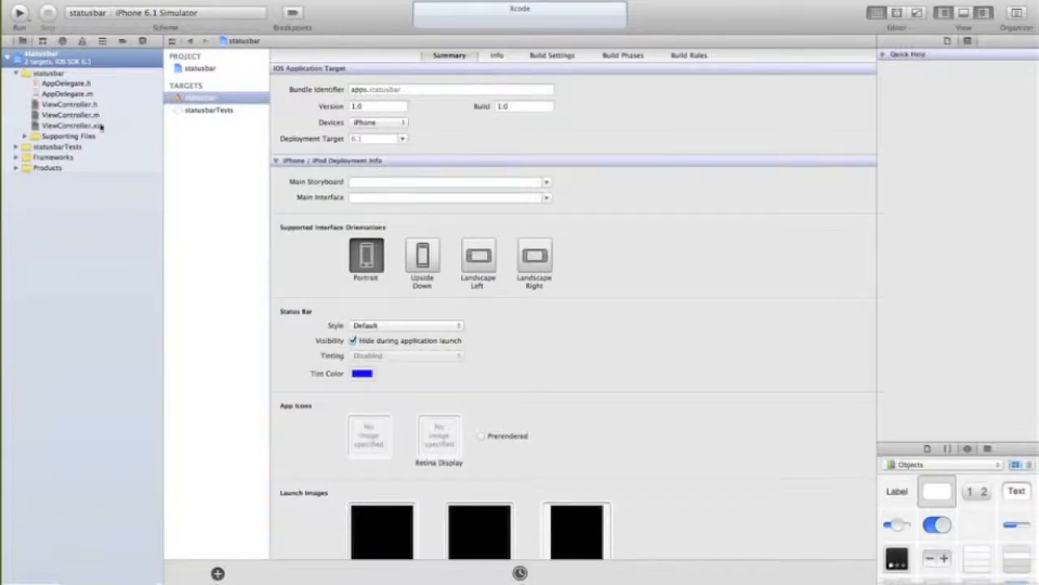
left_click(74, 125)
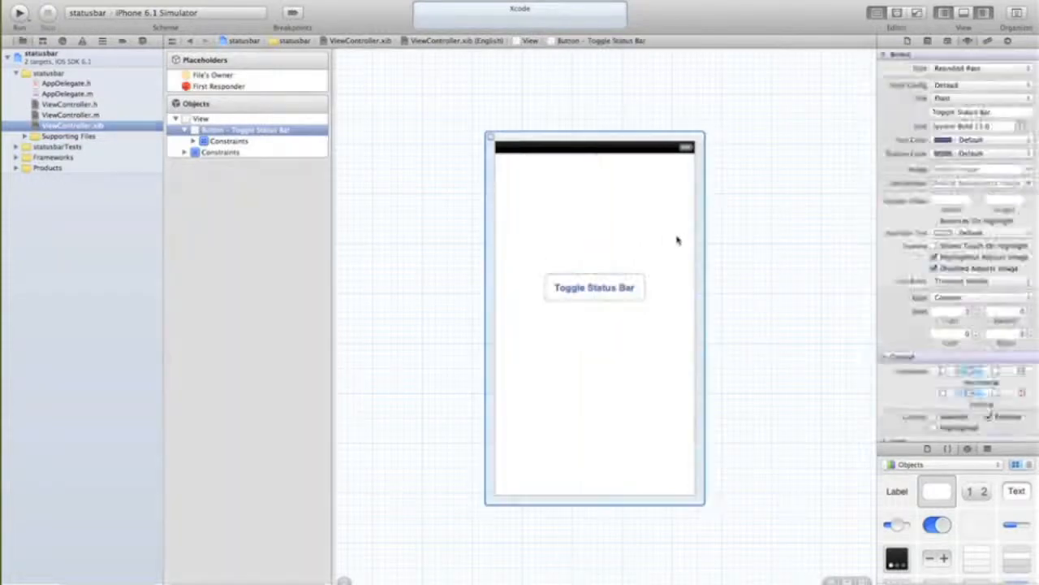
left_click(201, 117)
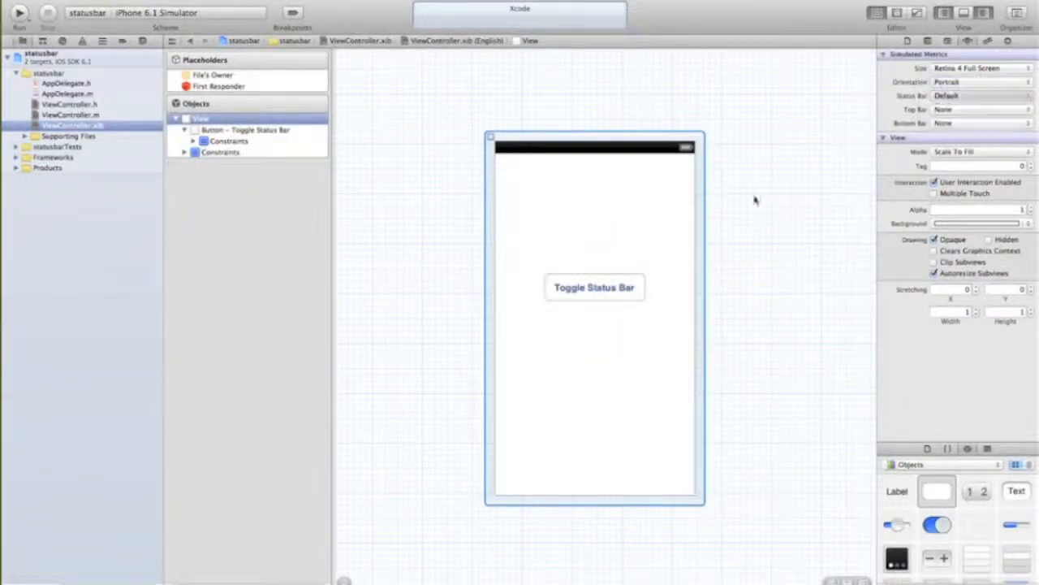
left_click(982, 94)
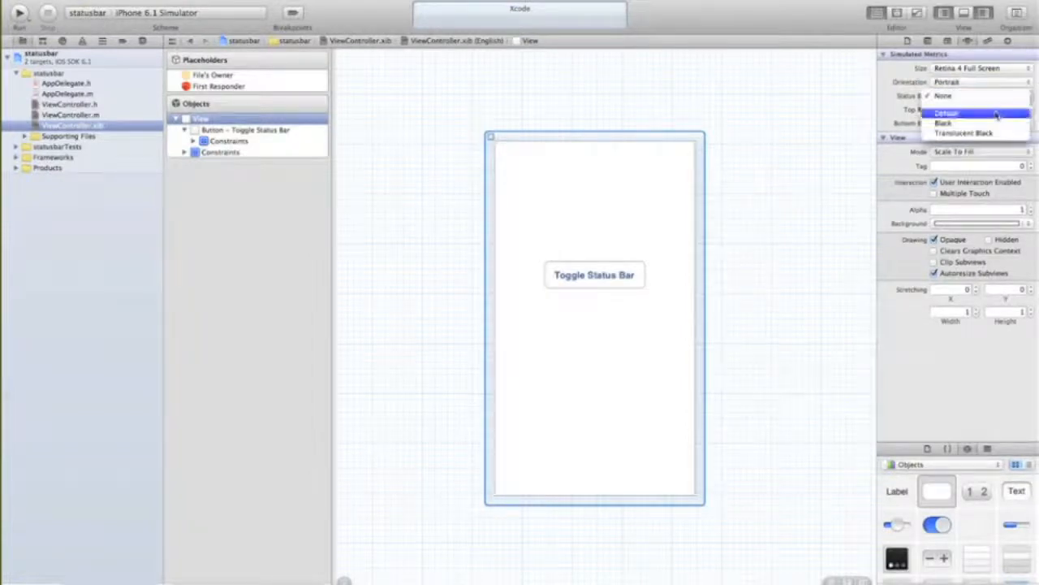
left_click(945, 112)
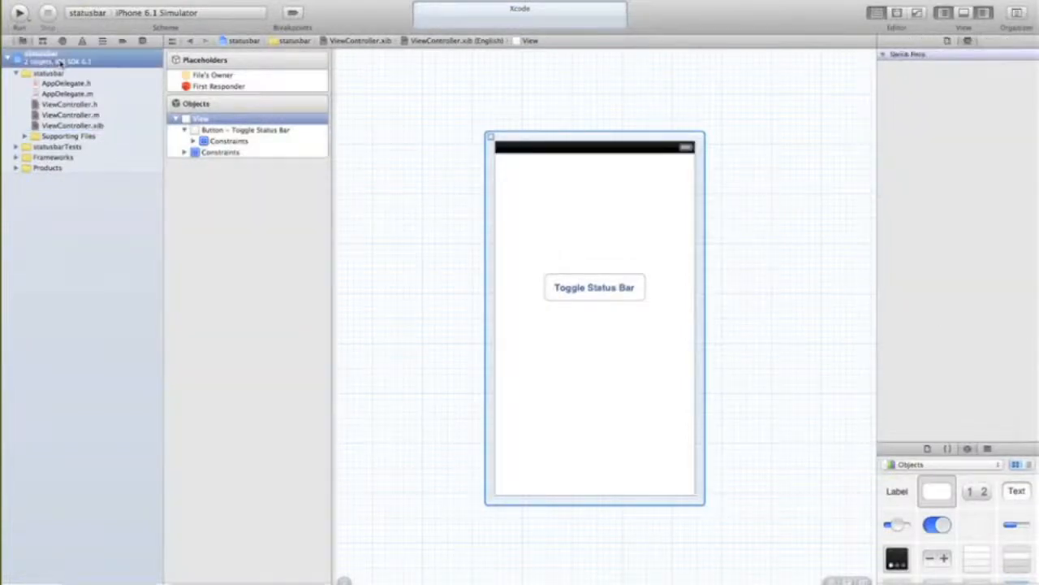
- Check the target settings, then show ViewController.m with its empty toggle: method
left_click(49, 61)
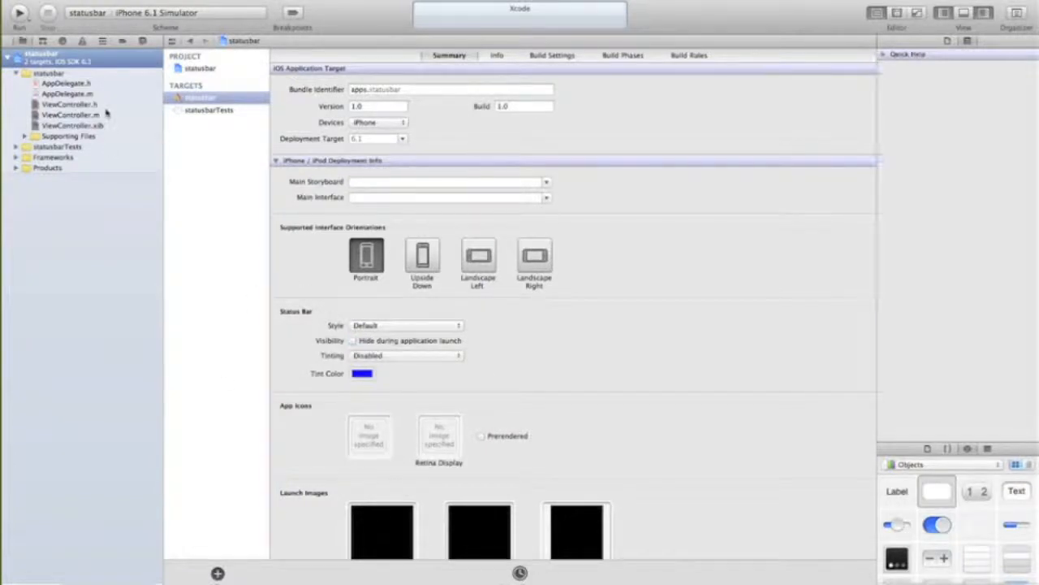
left_click(69, 114)
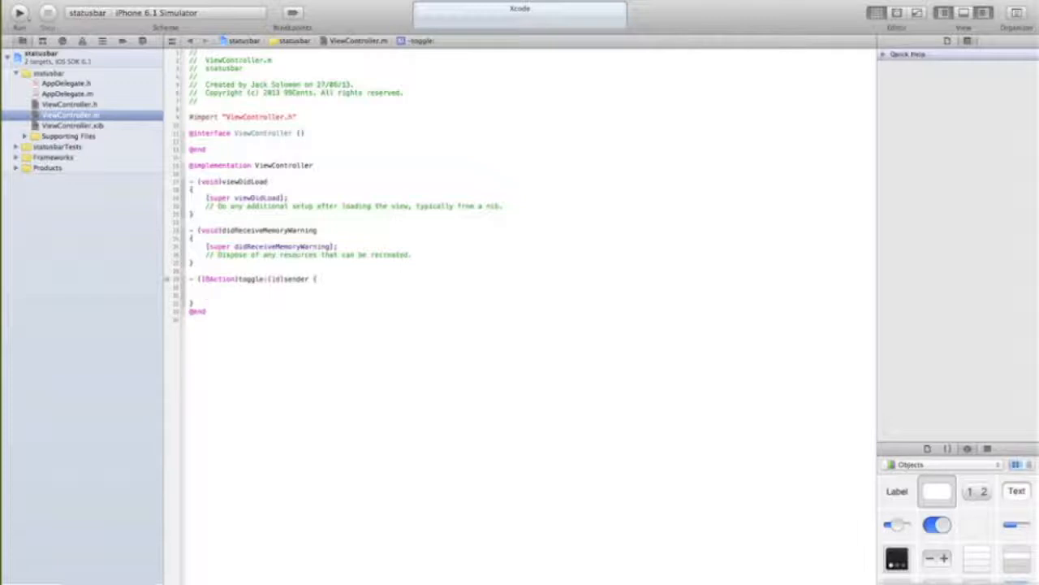
- Write [UIApplication sharedApplication].statusBarHidden = YES; in toggle: and run the app
type("UIApplication sharedApplication]")
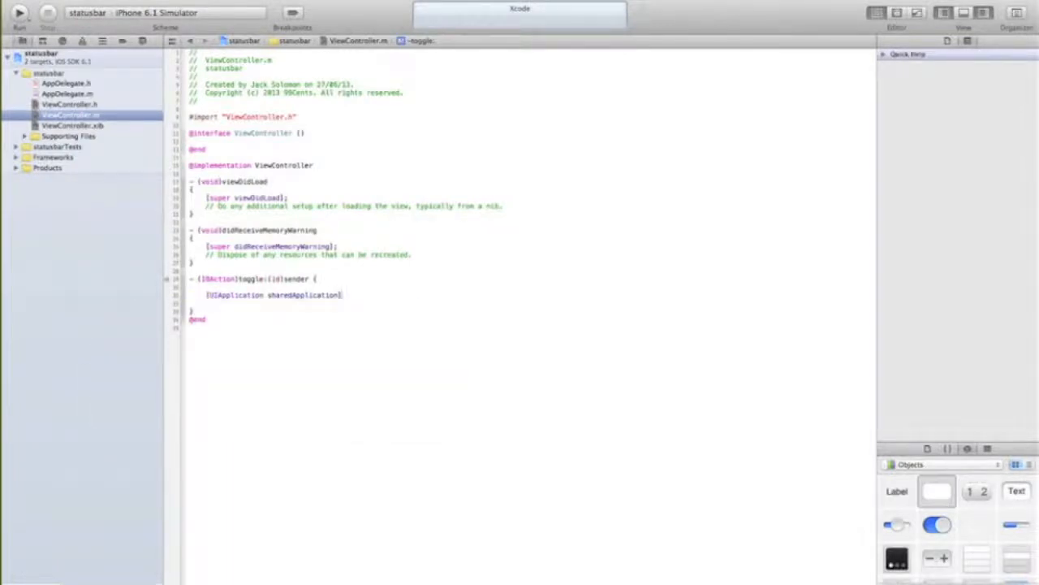
type(".statusBarHidden = YES;")
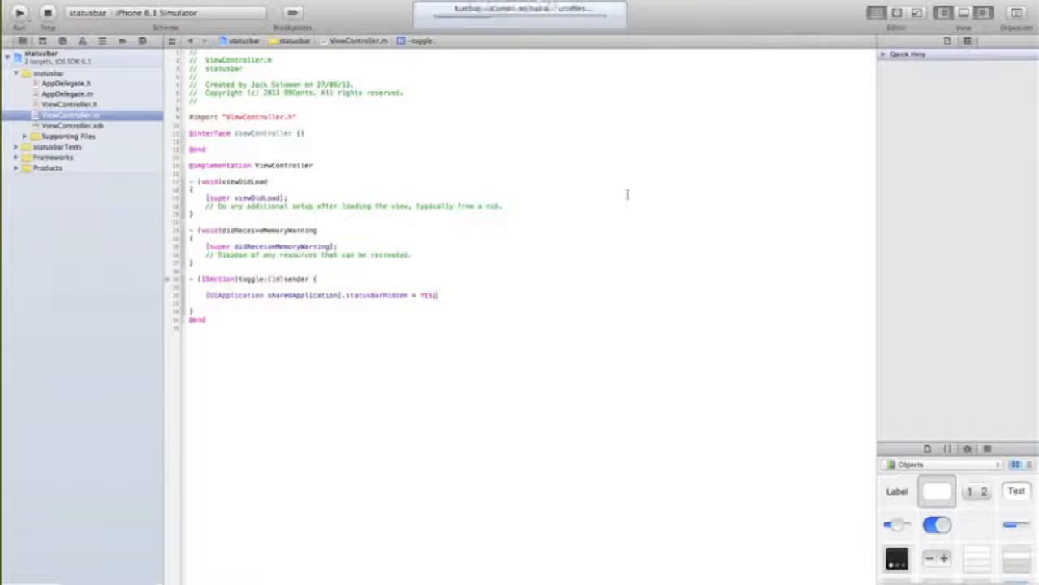
left_click(20, 13)
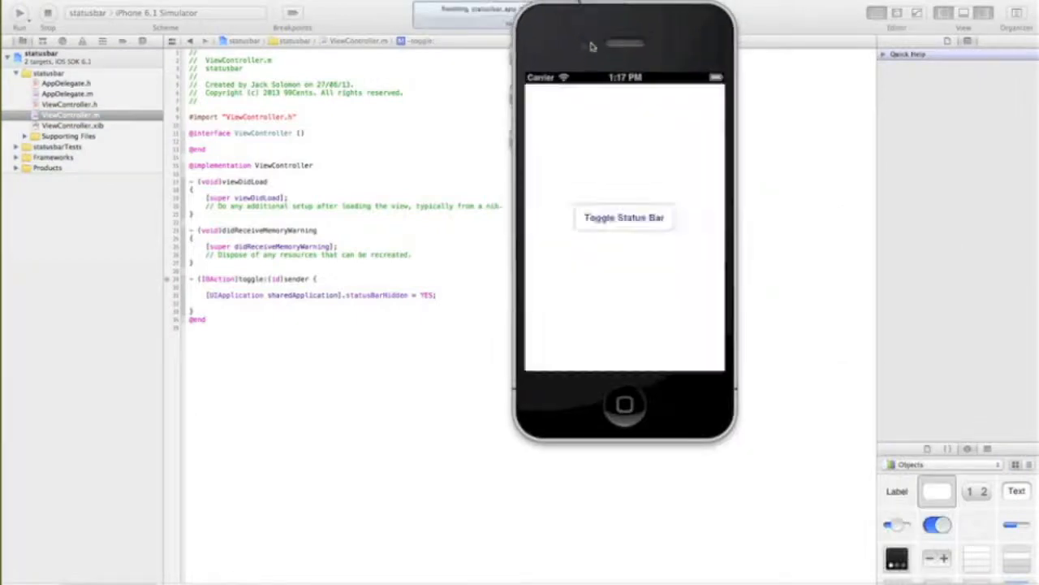
- Tap Toggle Status Bar in the Simulator to hide the status bar
left_click(623, 218)
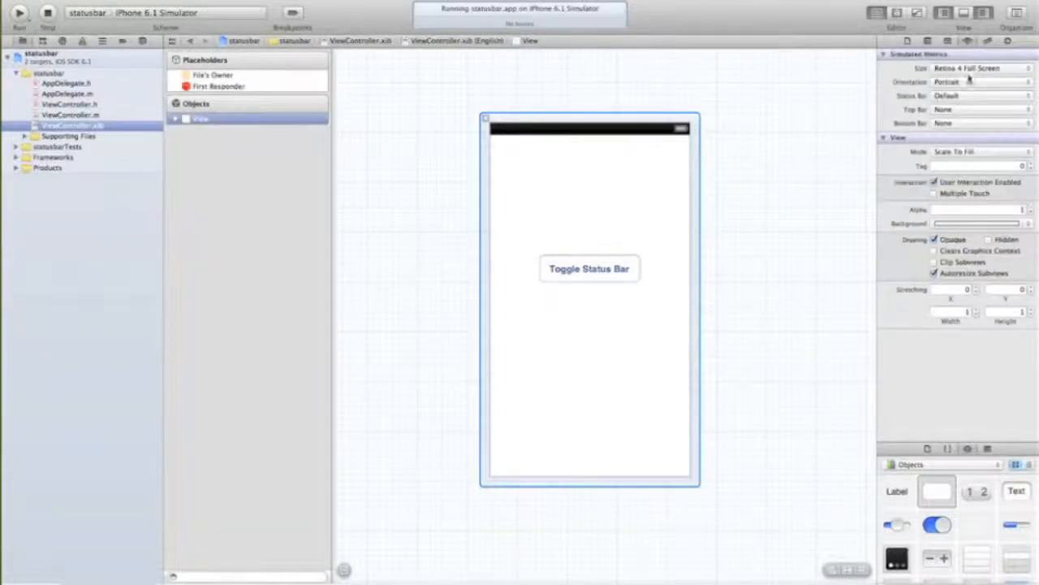
- Set Simulated Metrics Status Bar to None, return to ViewController.m and retest the button
left_click(978, 94)
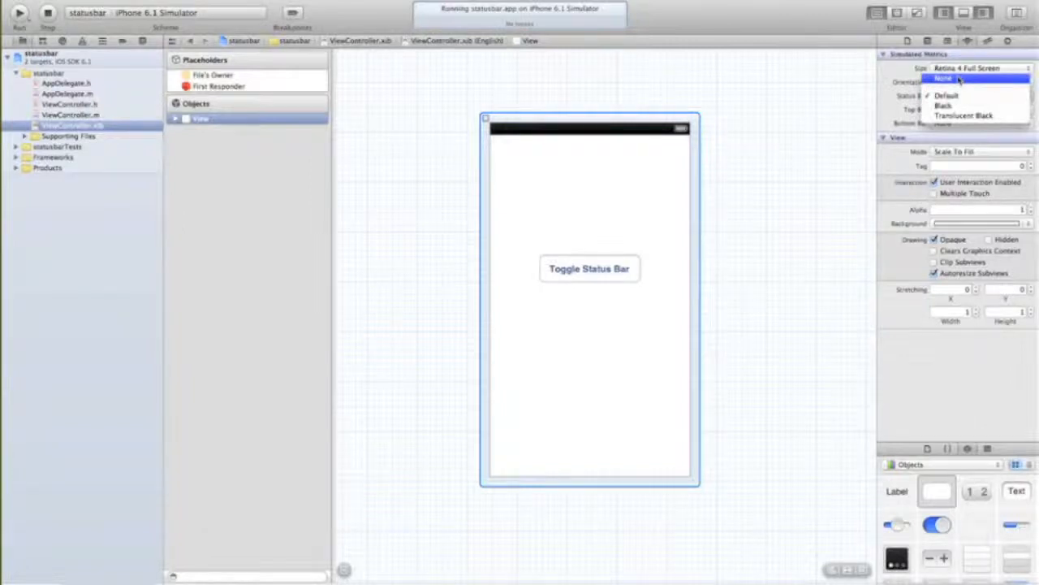
left_click(70, 103)
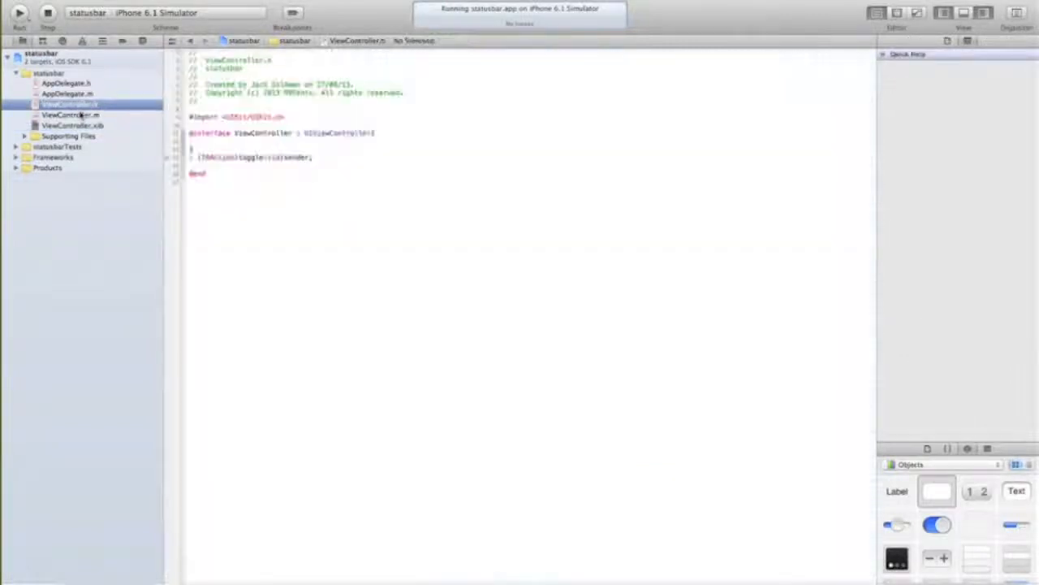
left_click(68, 114)
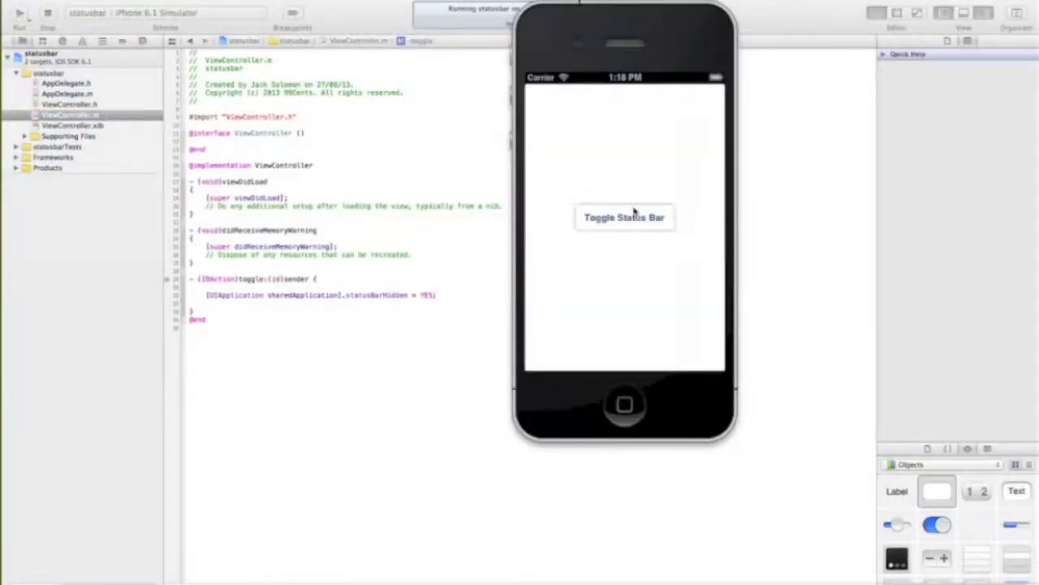
left_click(624, 218)
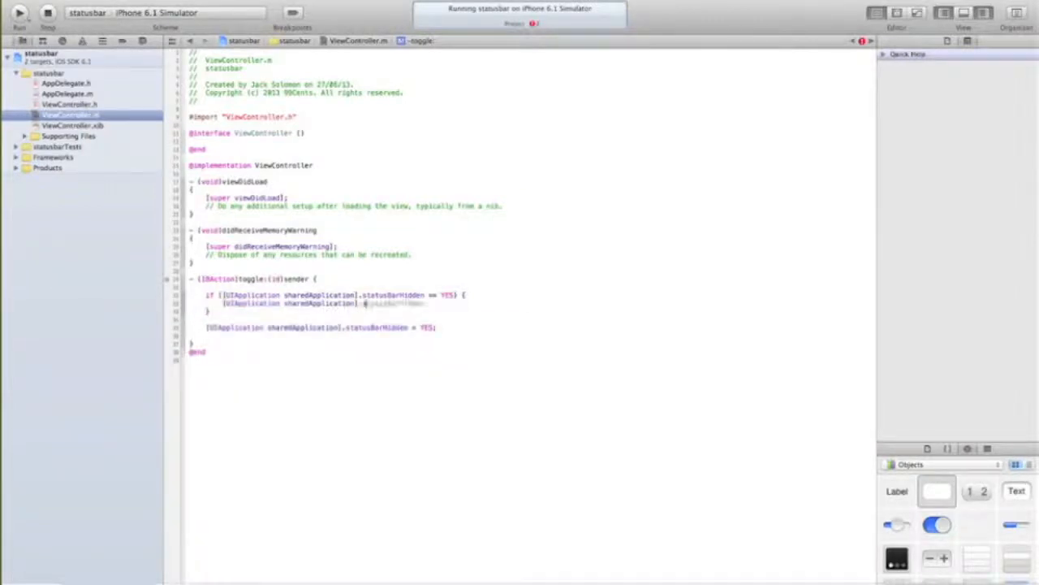
- Complete the if/else so toggle: flips statusBarHidden between YES and NO, then build and run
type("NO;")
type("else if(){")
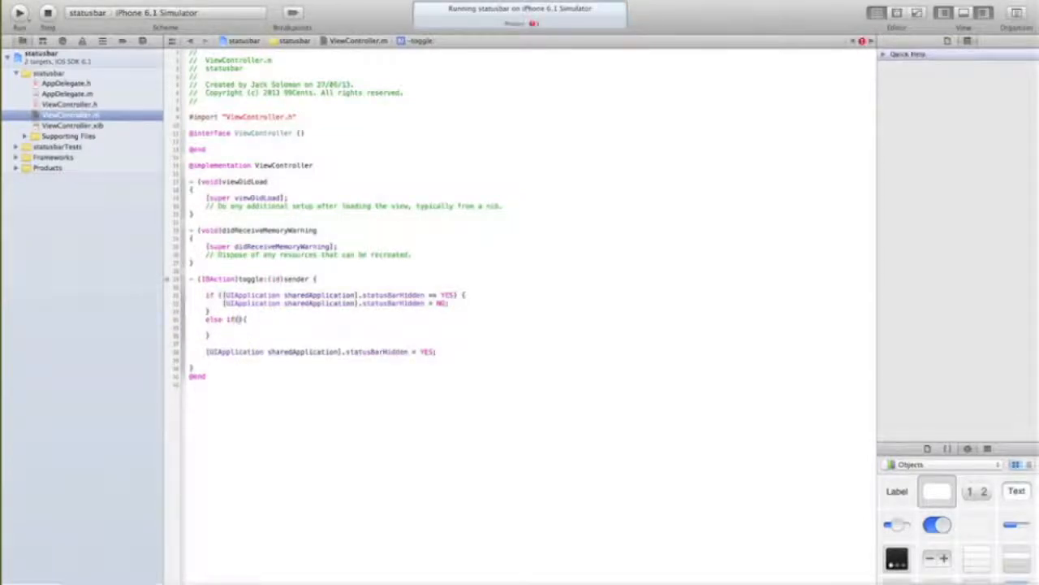
type("[UIApplication ]")
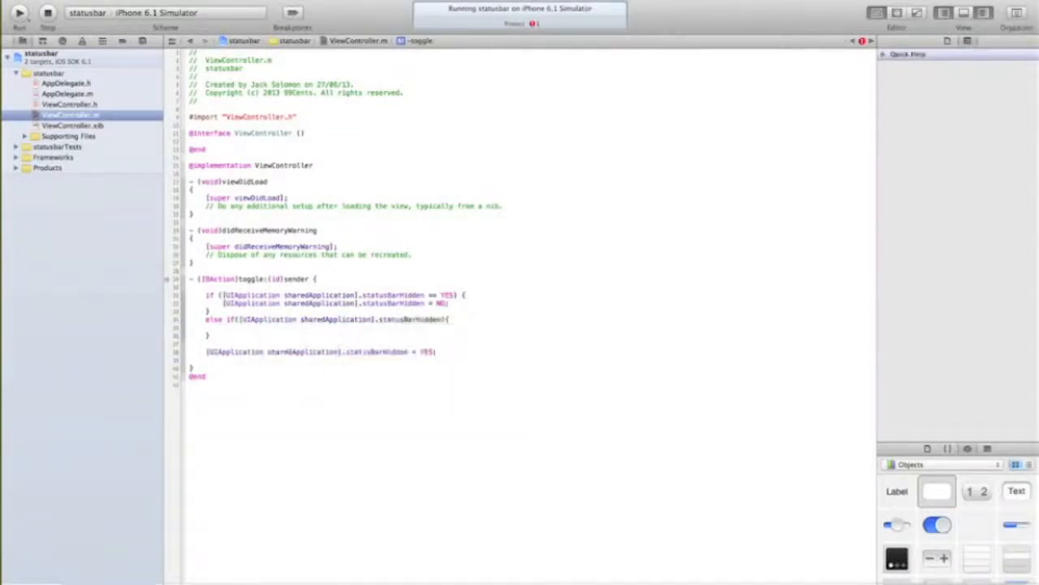
type("NO")
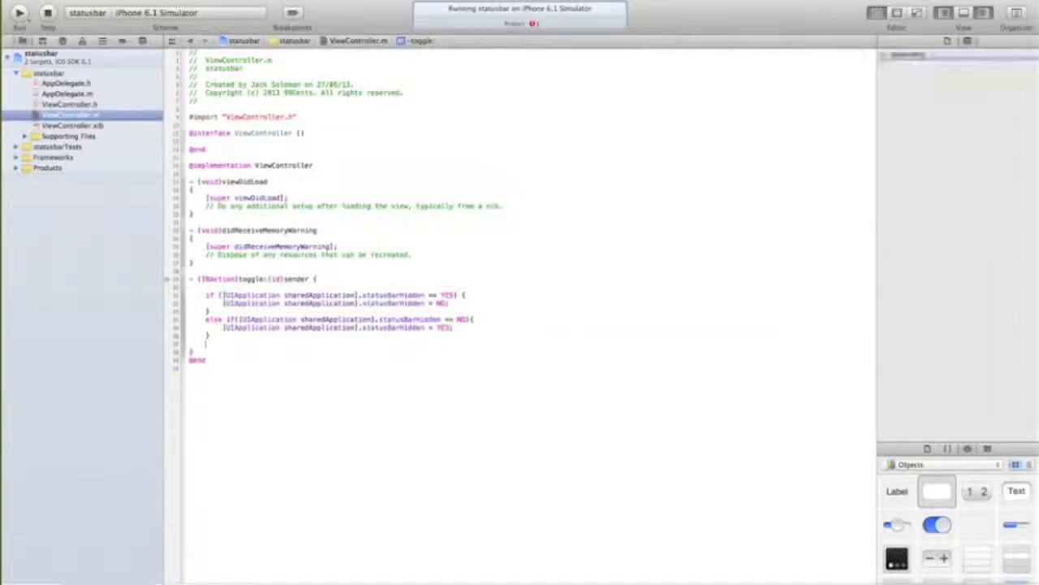
left_click(19, 13)
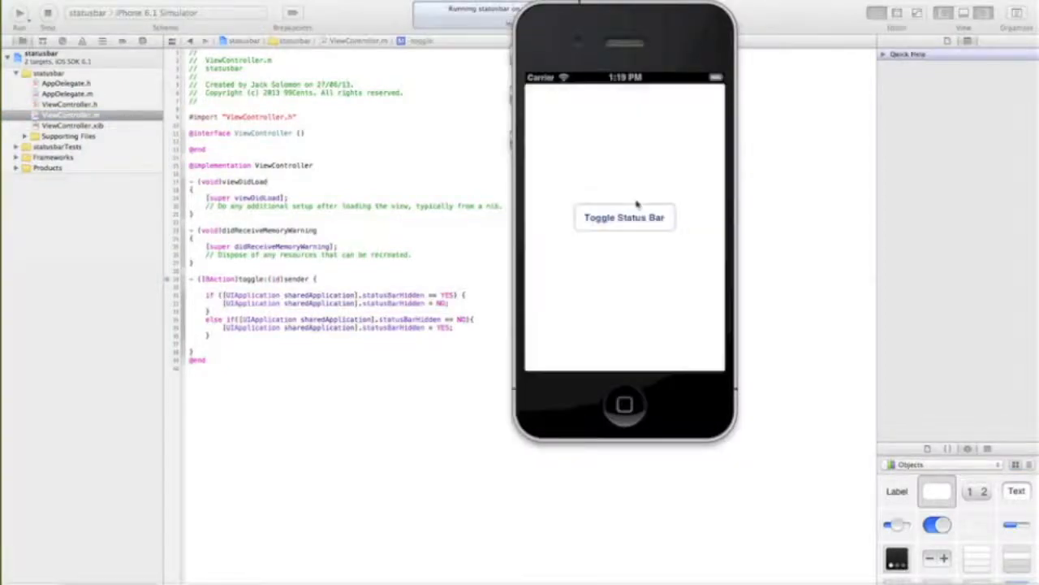
- Tap Toggle Status Bar in the Simulator so the status bar disappears
left_click(624, 218)
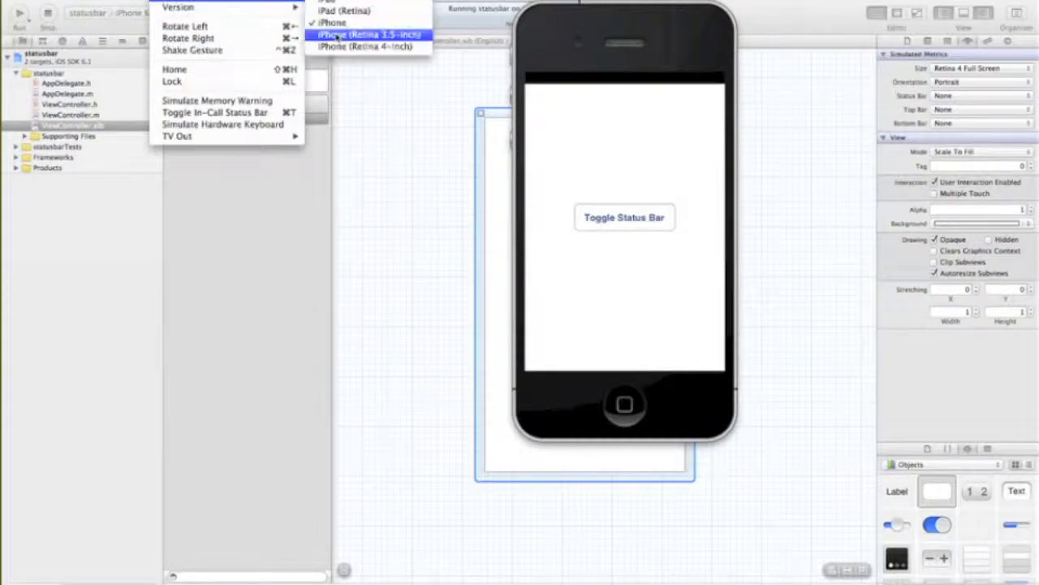
- Switch the Simulator to iPhone (Retina 4-inch) and return to the Xcode project
left_click(367, 45)
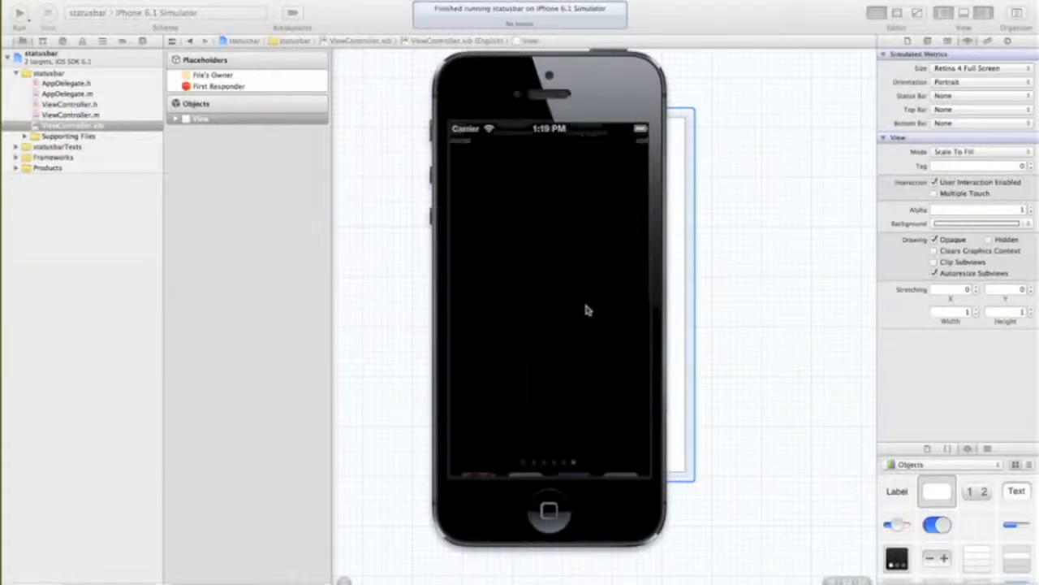
left_click(549, 268)
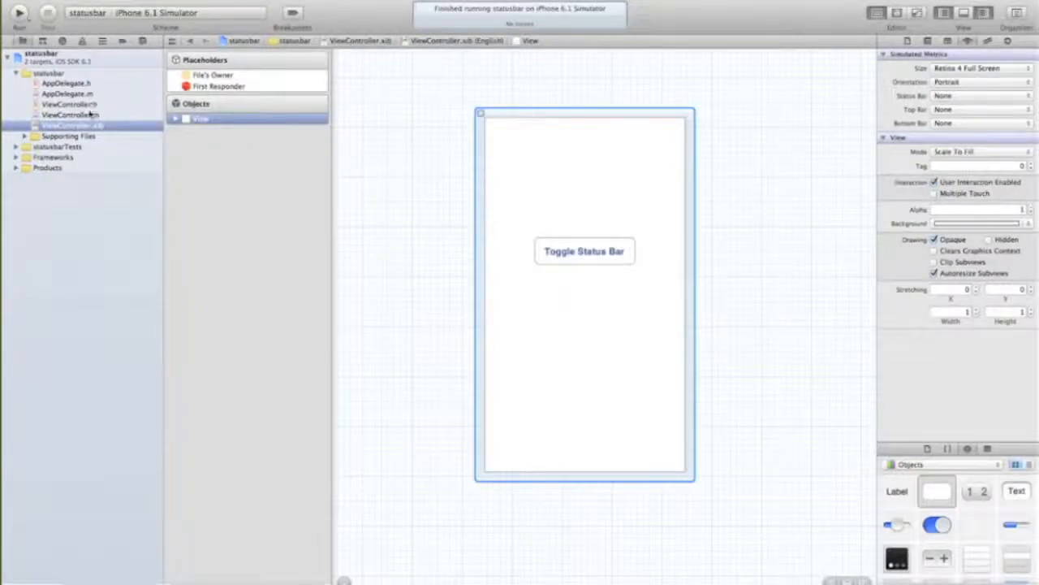
- Add statusBarHidden = YES to viewDidLoad in ViewController.m and run the app again
left_click(68, 113)
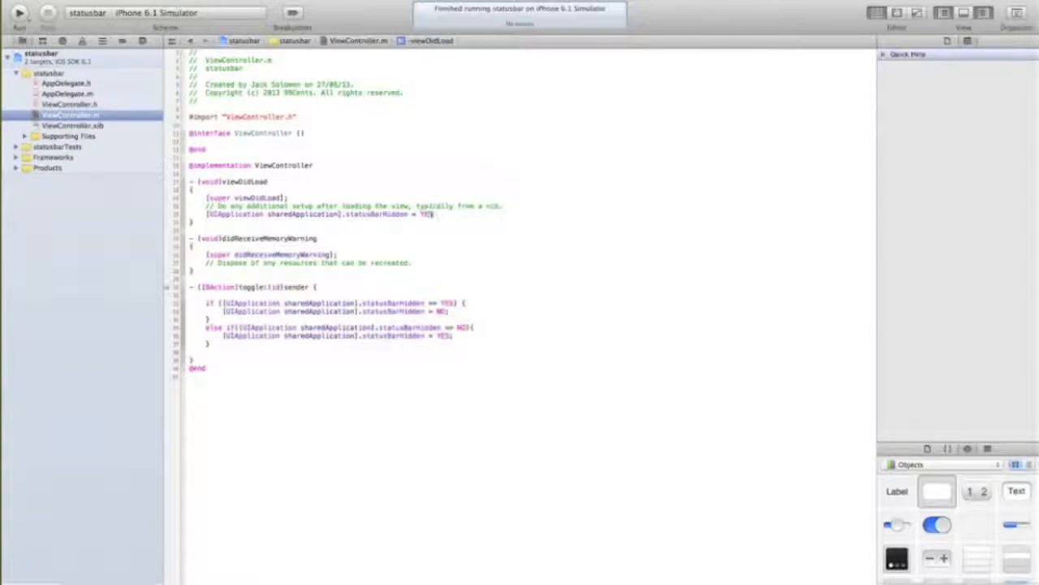
left_click(19, 13)
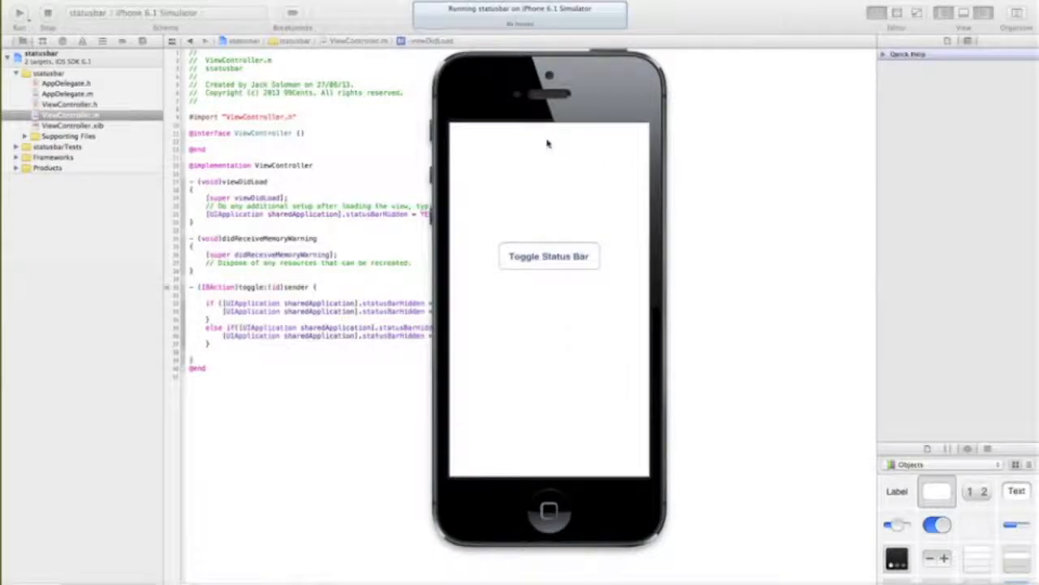
mouse_move(404, 205)
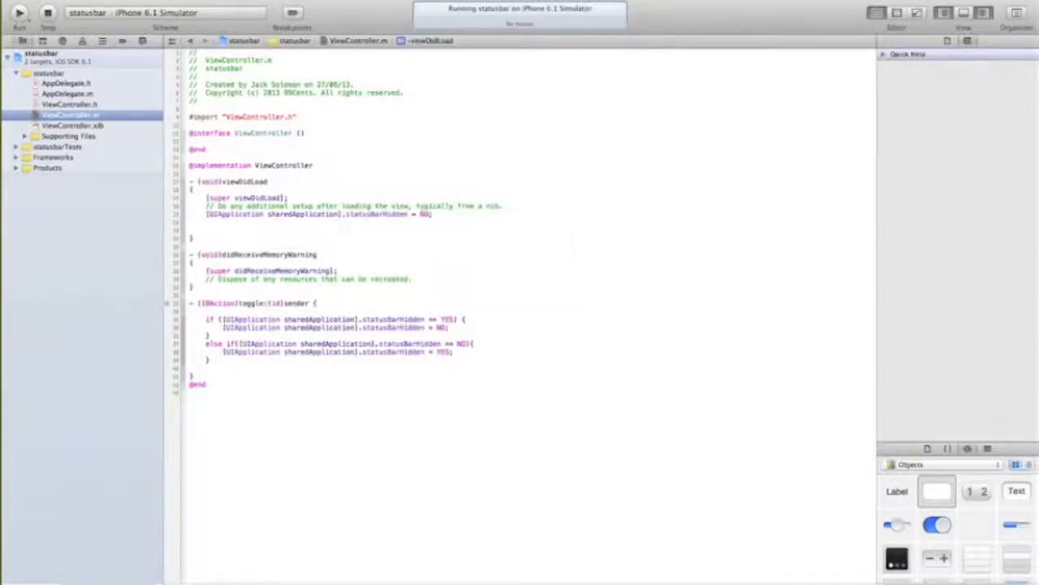
- Add a statusBarStyle = UIStatusBarStyleDefault line in viewDidLoad and select it for replacement
type("[UIApplication sharedApplication].")
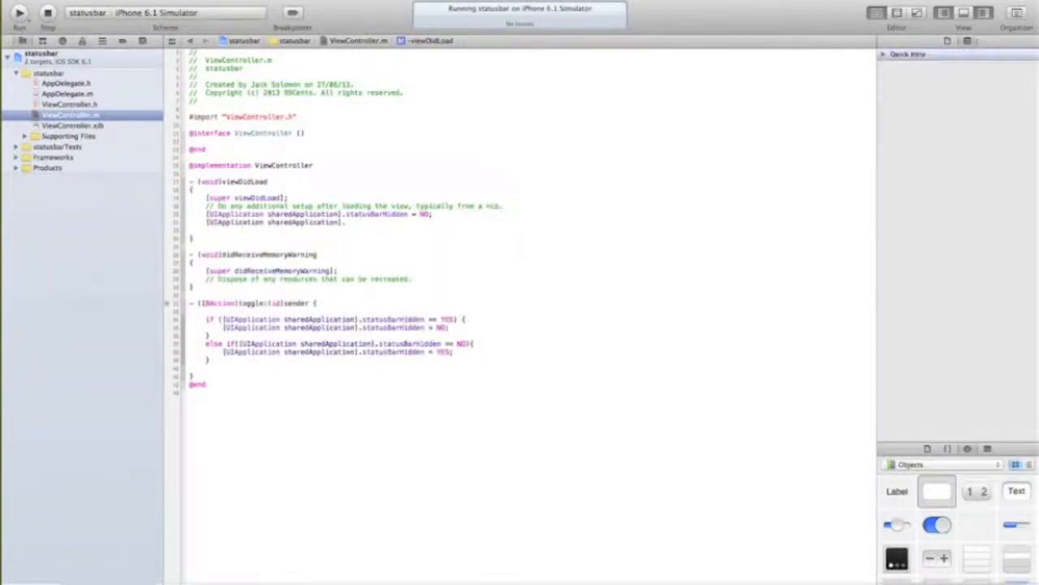
type("statusBarStyle")
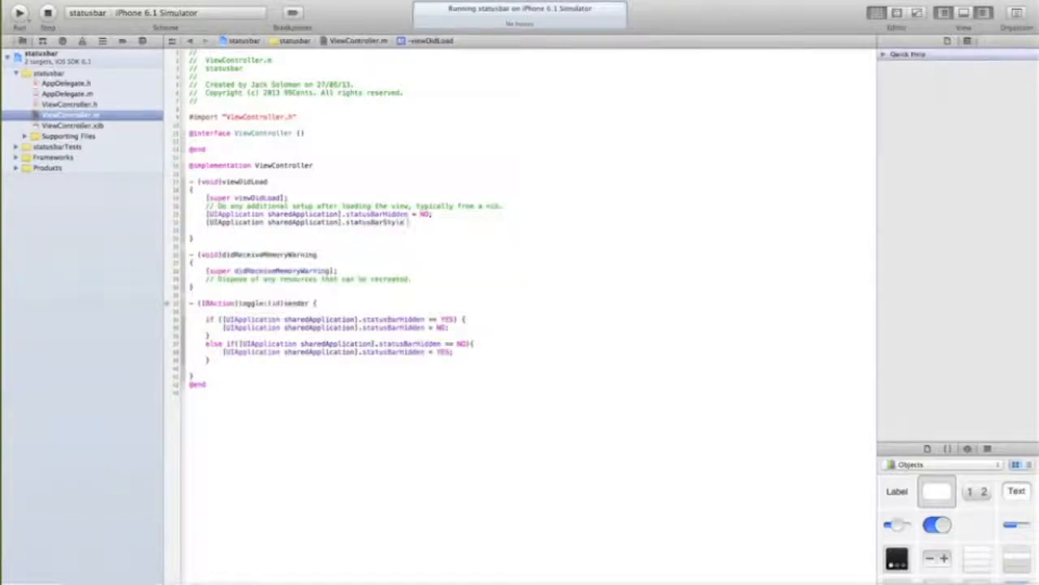
type("statusBarStyleDefault")
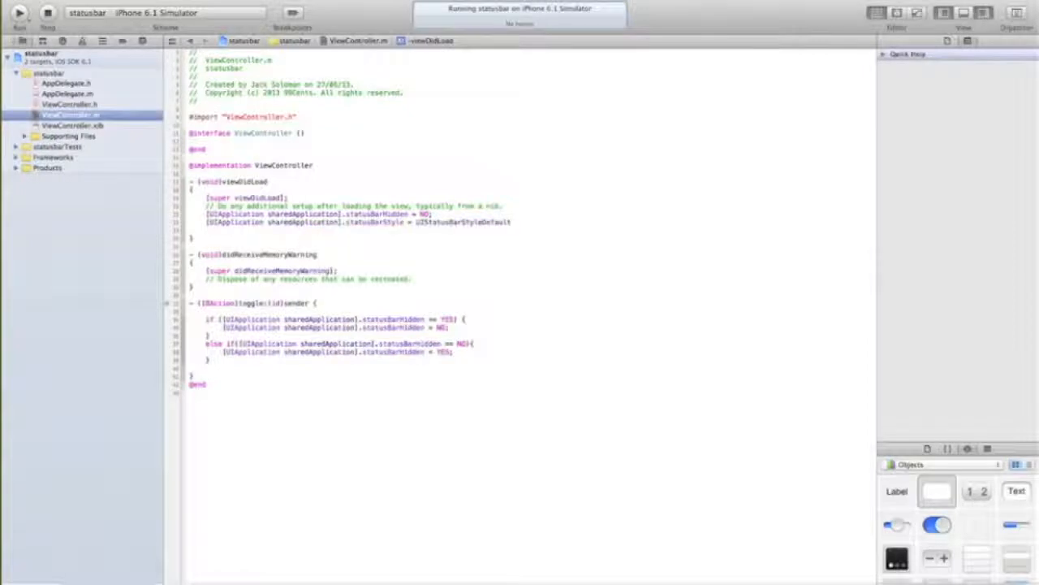
triple_click(358, 223)
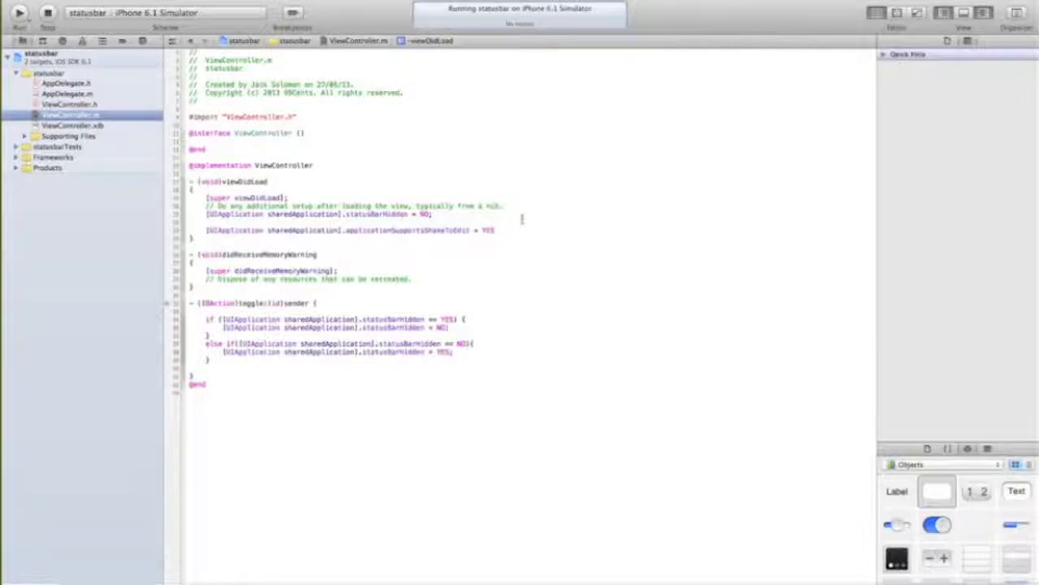
- Replace the style line with applicationSupportsShakeToEdit = YES and select the viewDidLoad body
left_click_drag(208, 205, 491, 231)
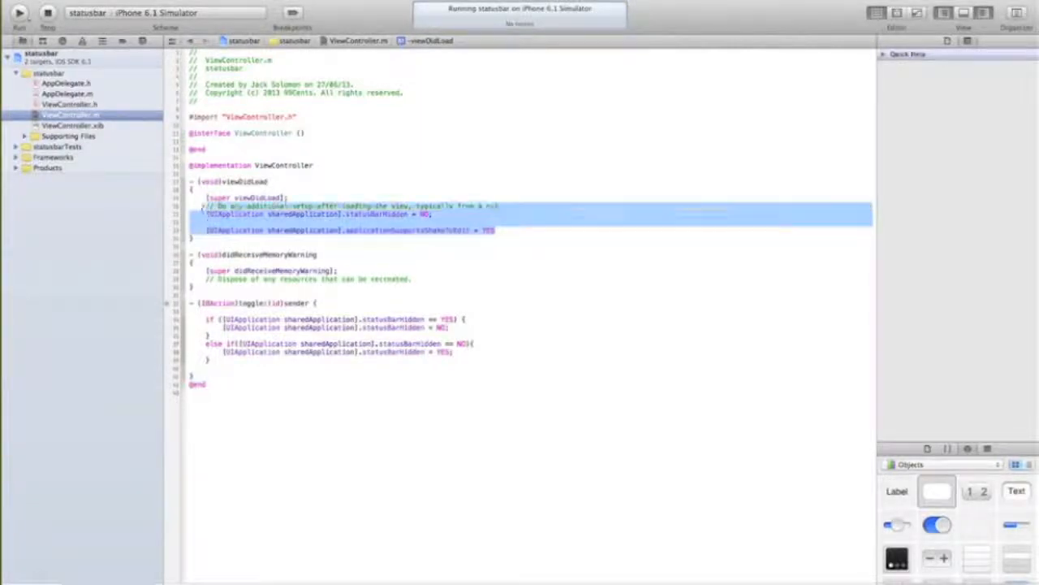